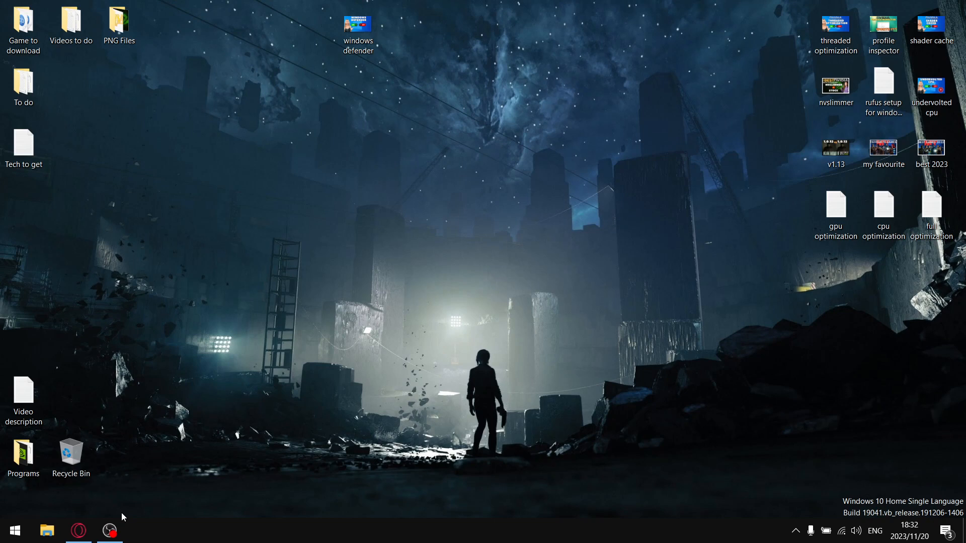
mouse_move(250, 126)
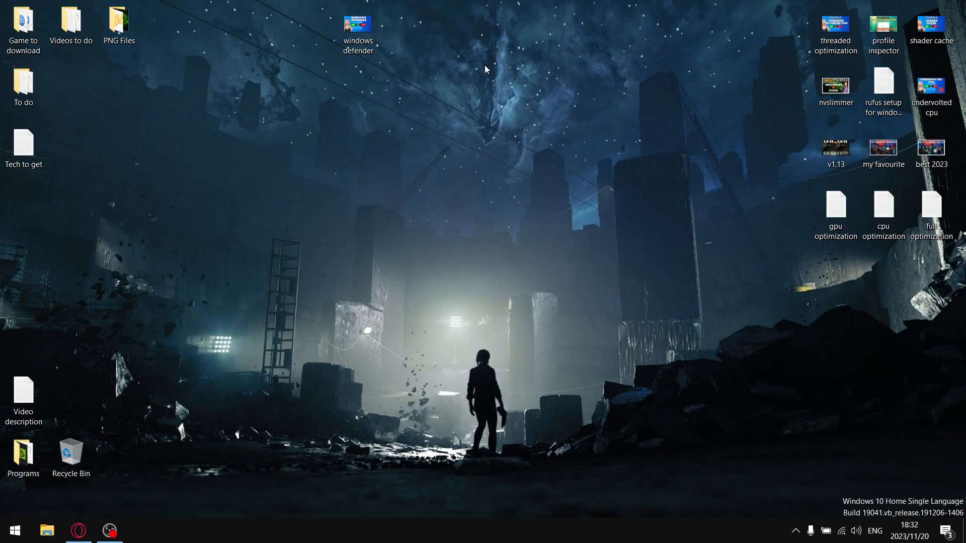
mouse_move(522, 76)
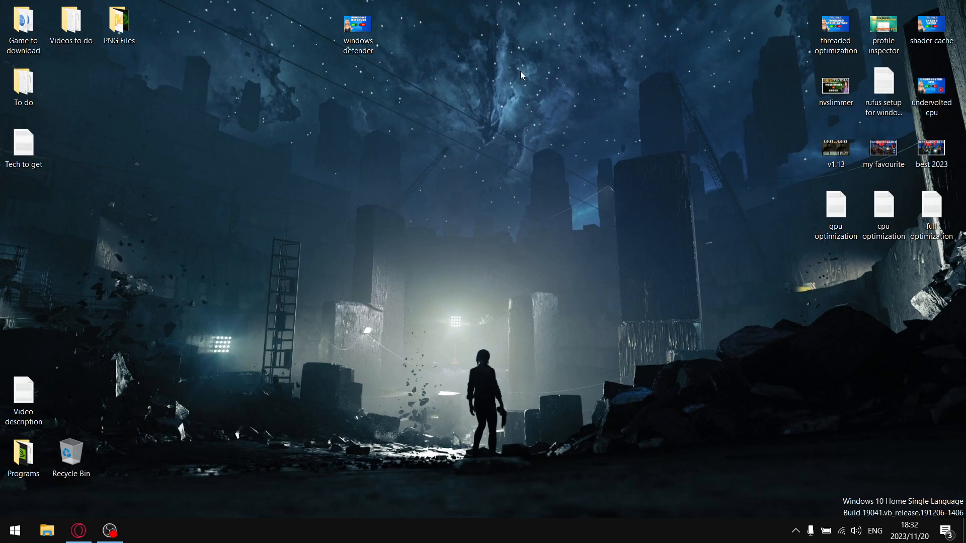
Bring the Opera window with the Laptop Tweaking Tips channel page to the front.
click(78, 531)
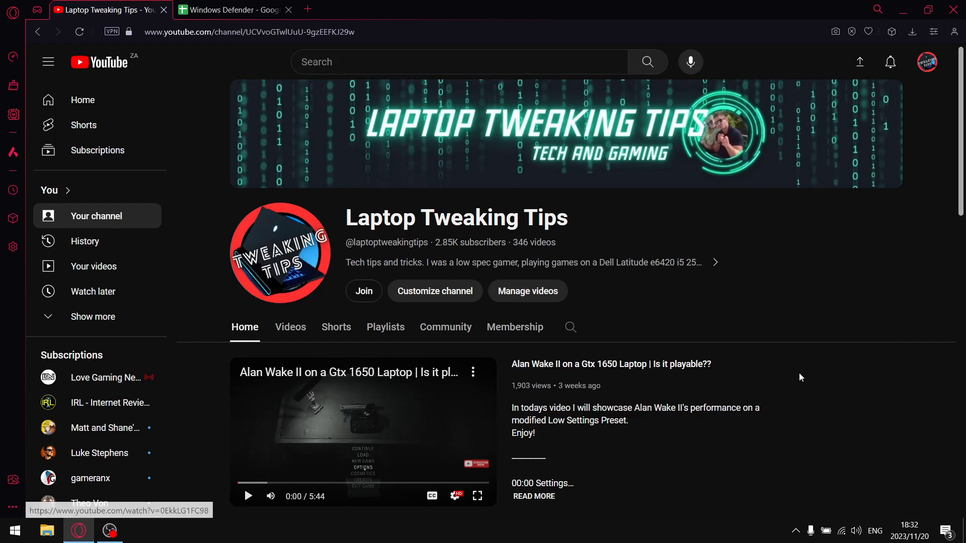
mouse_move(660, 290)
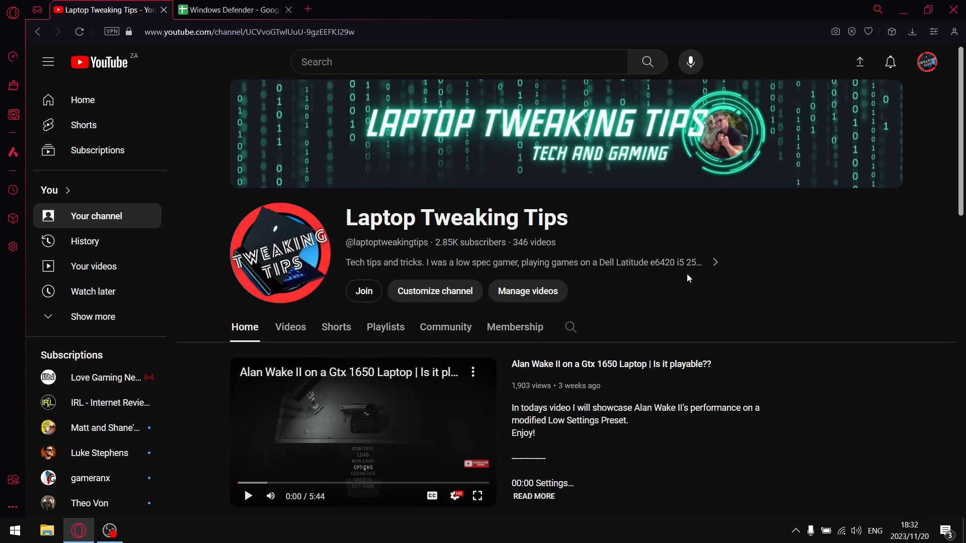
mouse_move(616, 290)
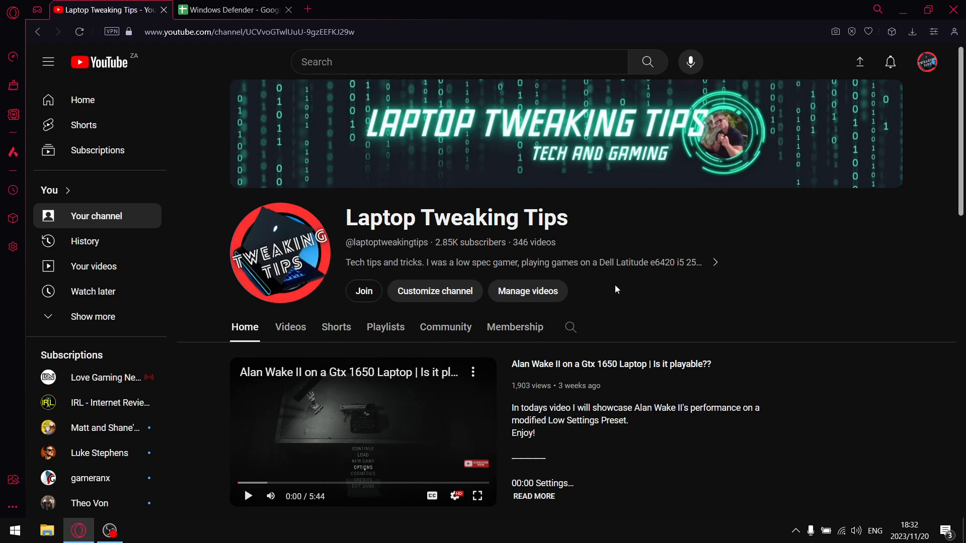
Scroll the channel home page down to the Nvidia Control Panel & Drivers and Performance Optimizations shelves.
scroll(down, 3)
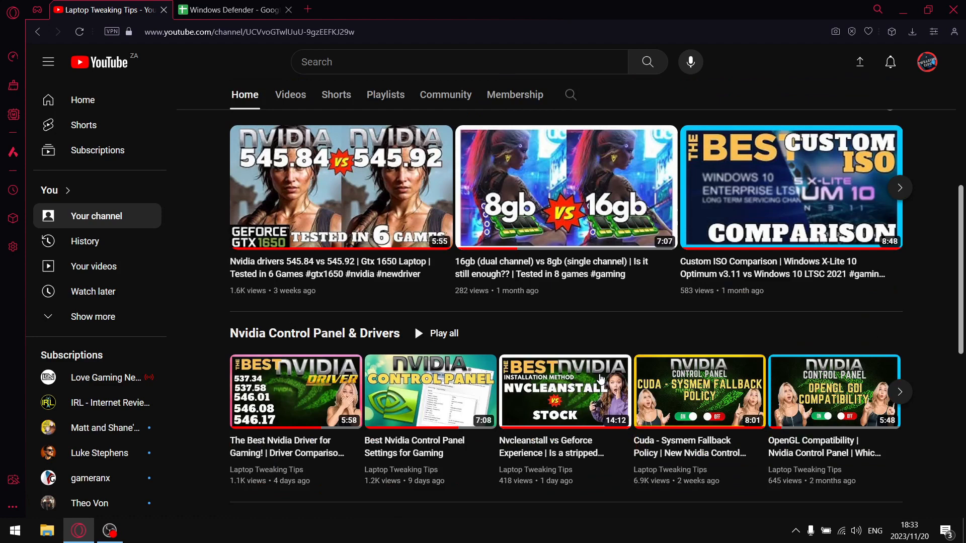
scroll(down, 3)
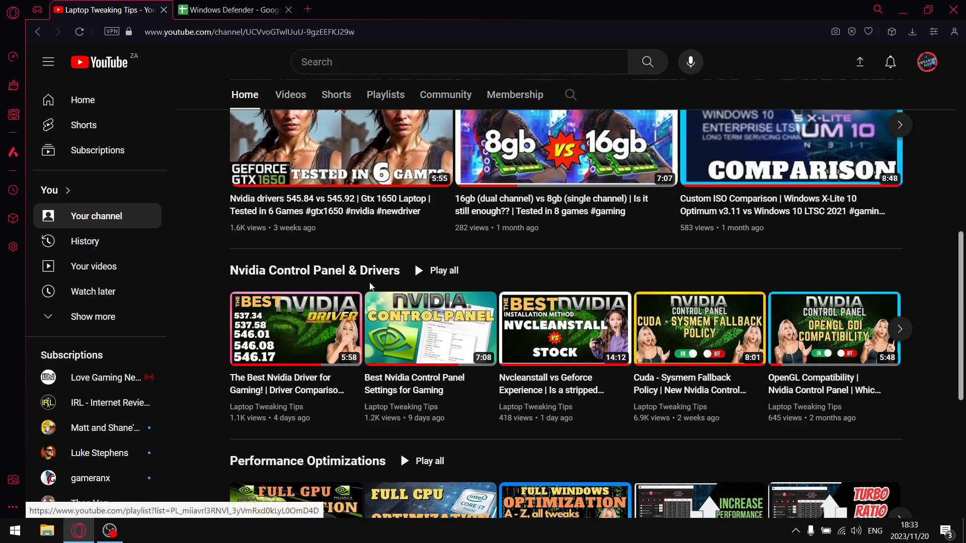
scroll(down, 3)
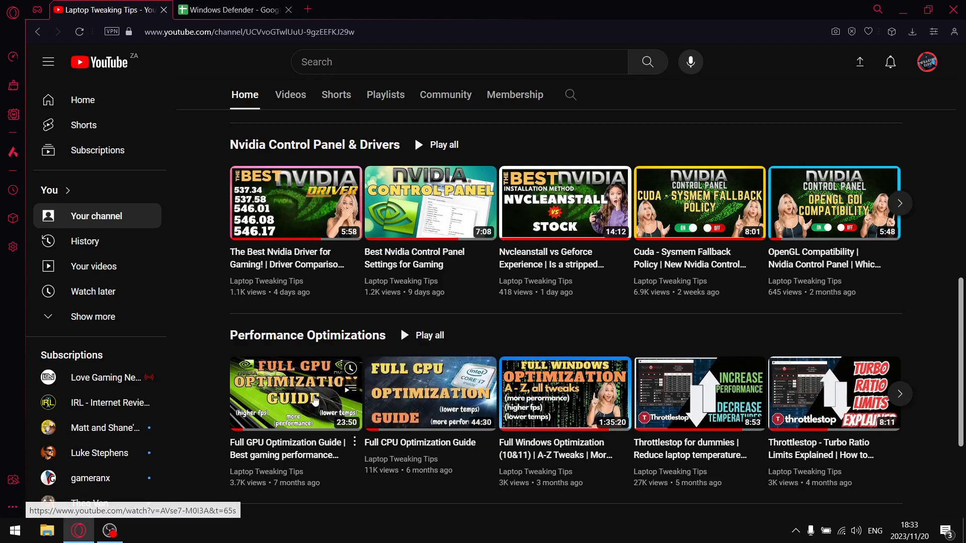
mouse_move(430, 394)
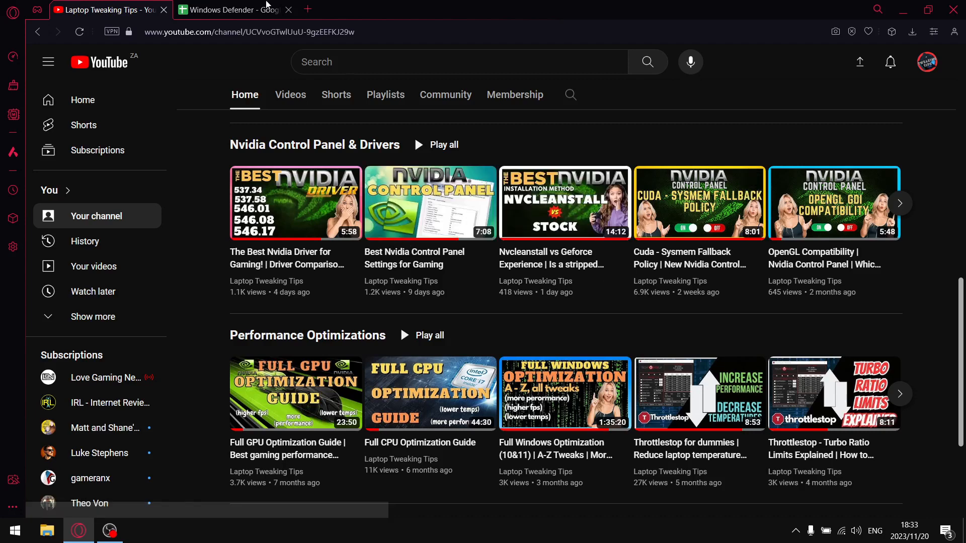
Switch to the Windows Defender sheet and review the ON header and medium-settings testing note.
click(231, 9)
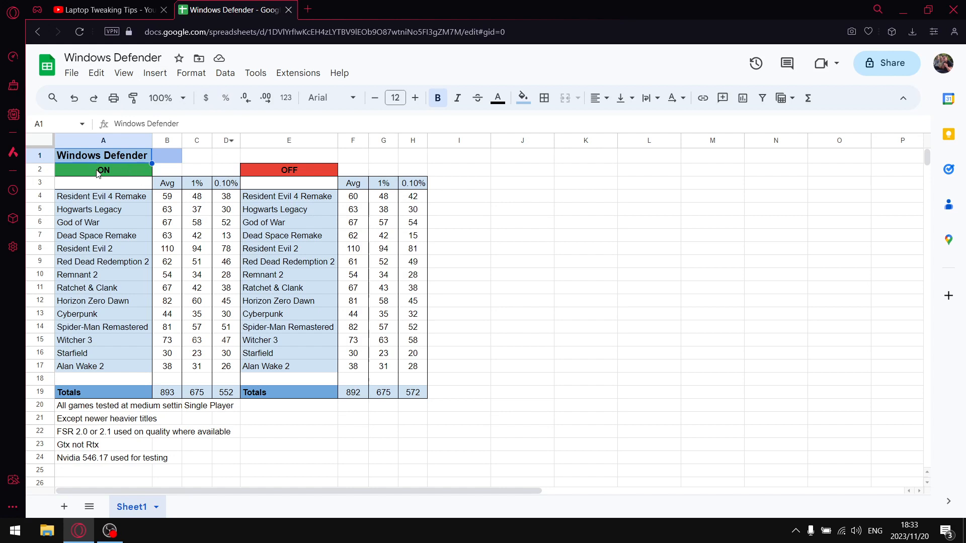
click(102, 169)
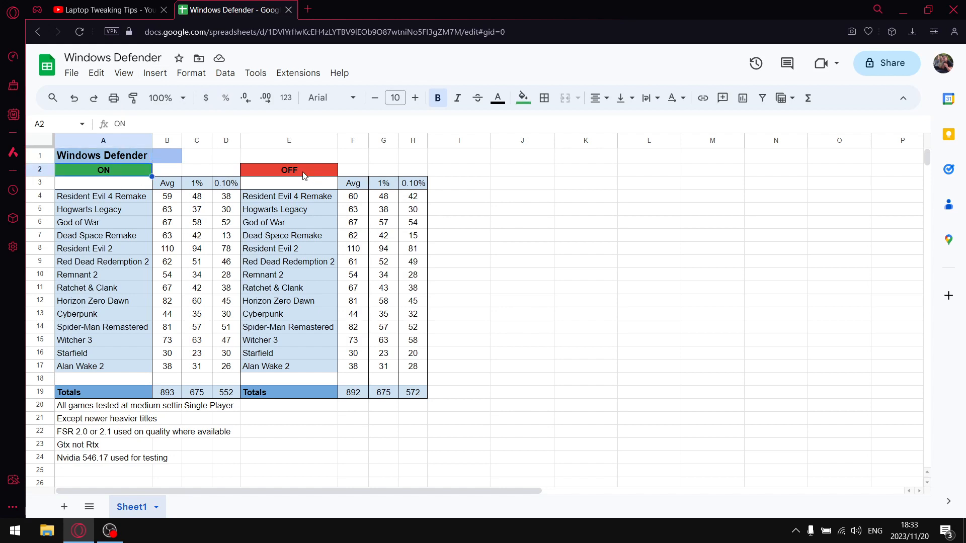
click(289, 169)
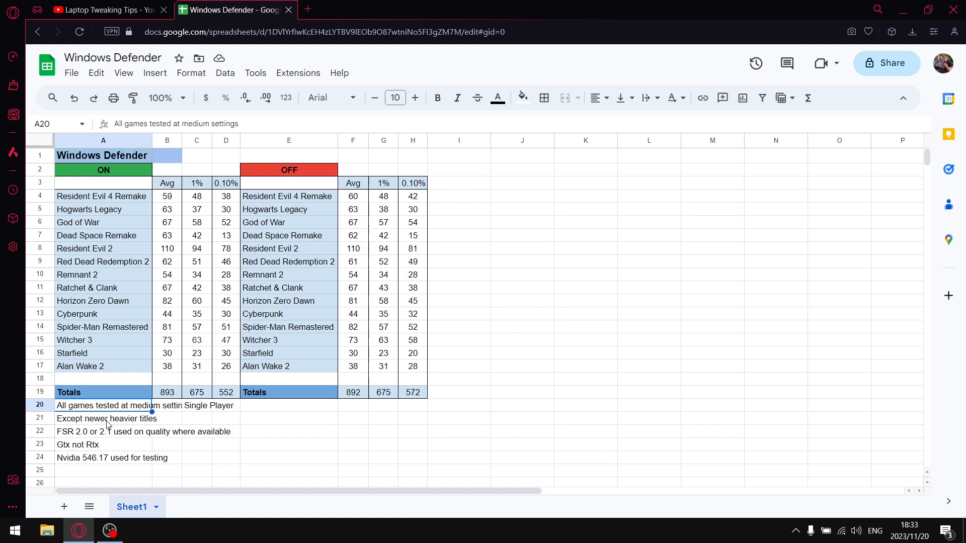
Review the testing notes: newer heavier titles, FSR quality, Gtx not Rtx, Nvidia 546.17 driver.
click(105, 419)
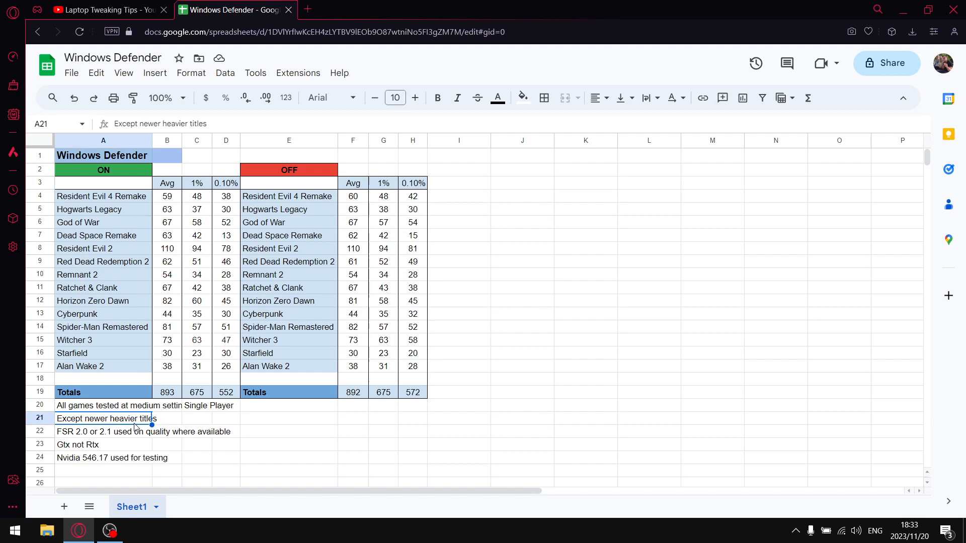
mouse_move(105, 309)
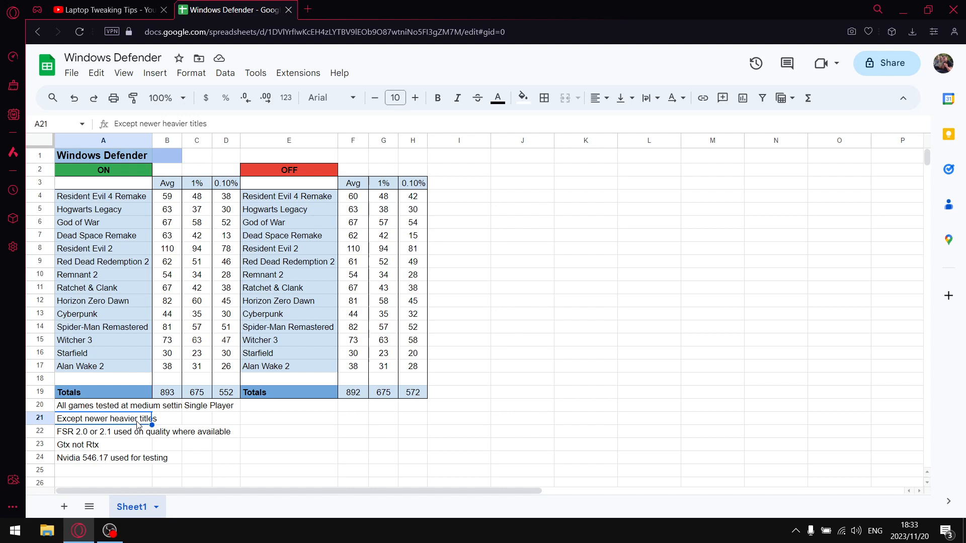
mouse_move(100, 443)
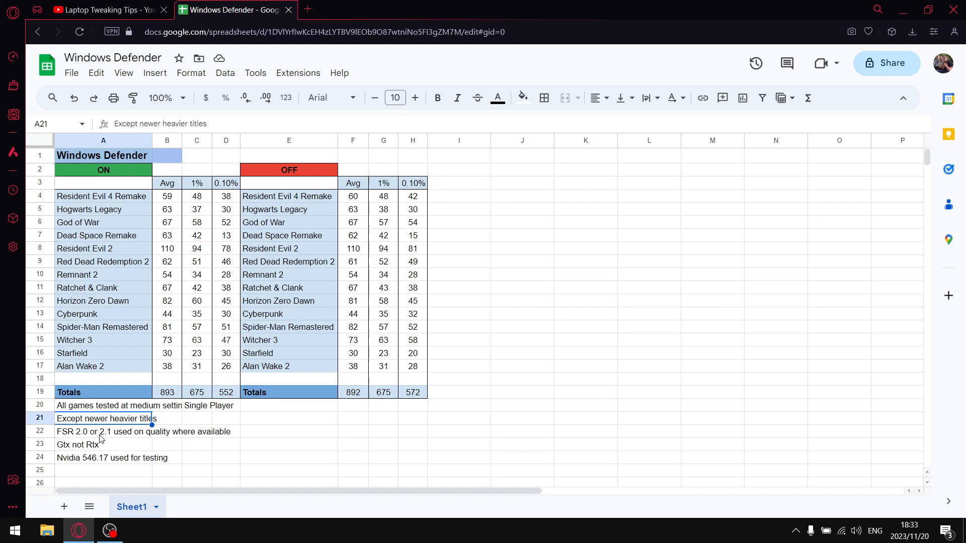
click(105, 432)
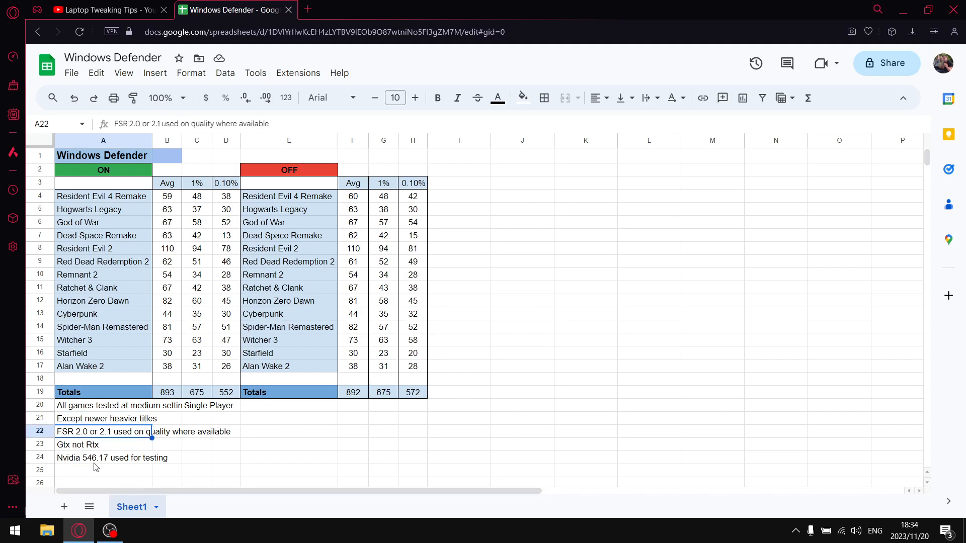
click(92, 444)
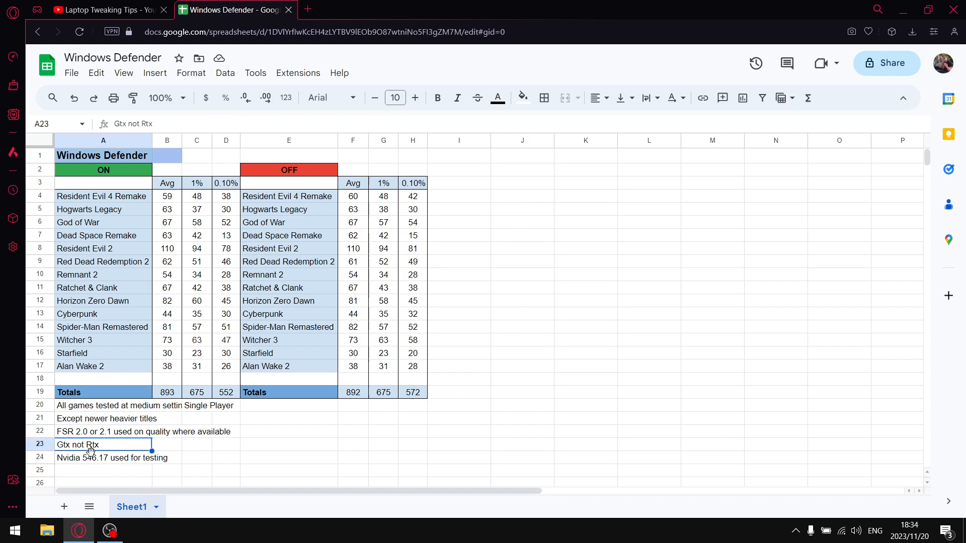
mouse_move(174, 445)
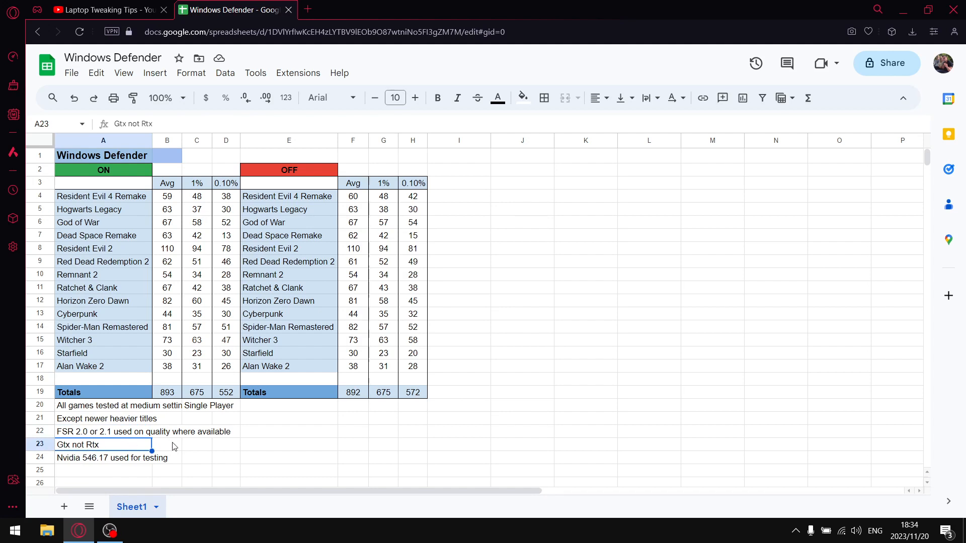
click(102, 458)
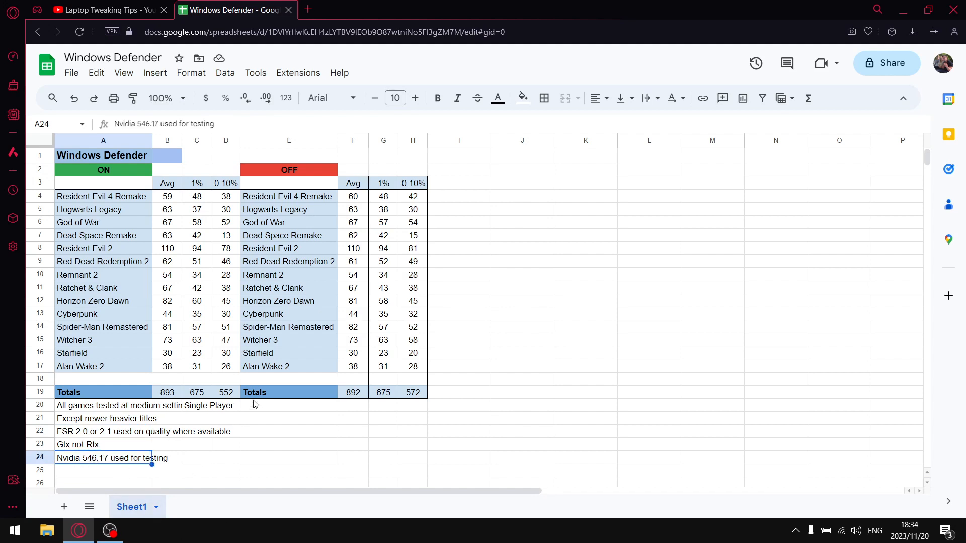
mouse_move(212, 402)
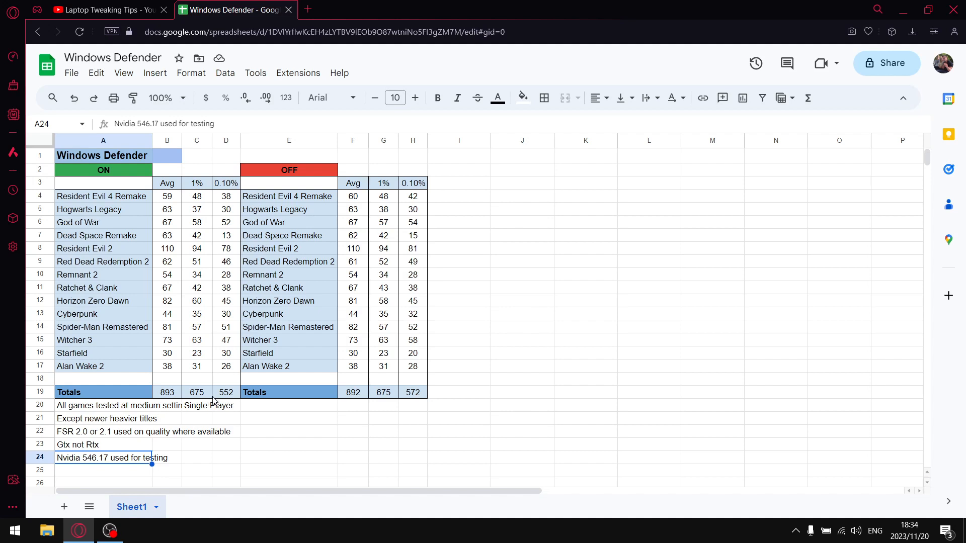
mouse_move(239, 359)
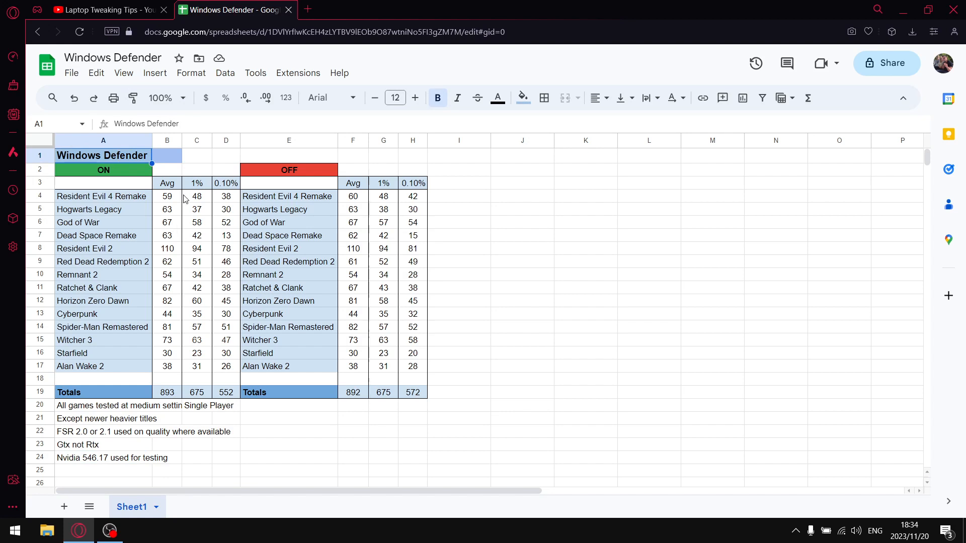
click(166, 196)
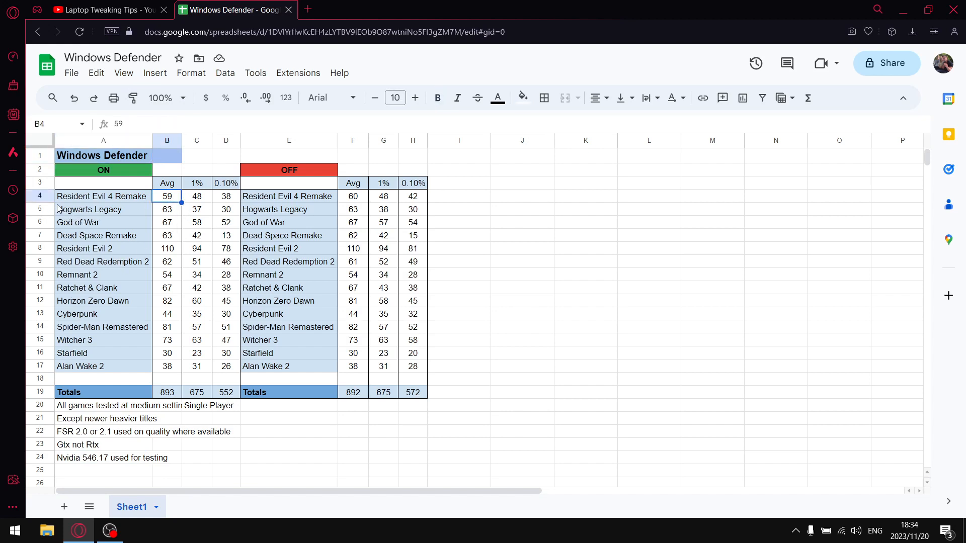
mouse_move(49, 373)
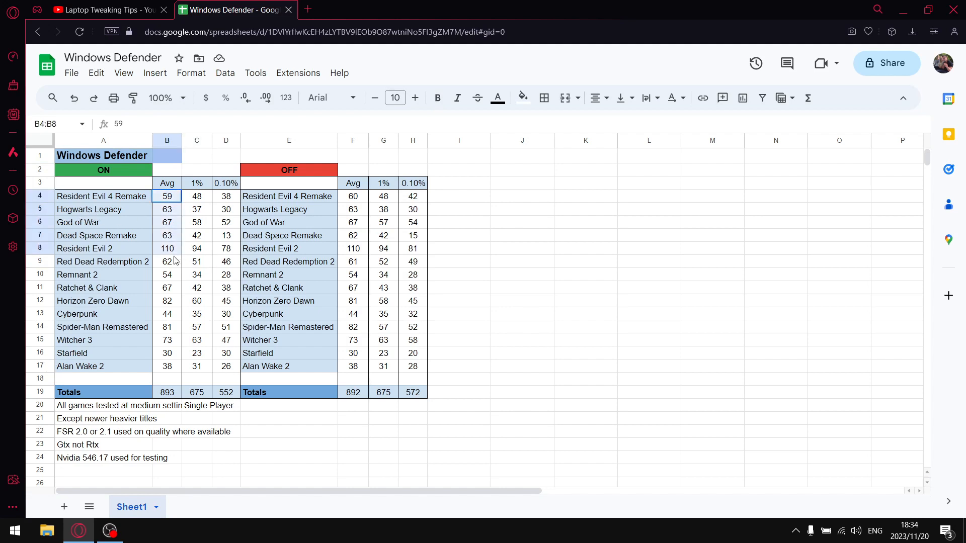
click(166, 392)
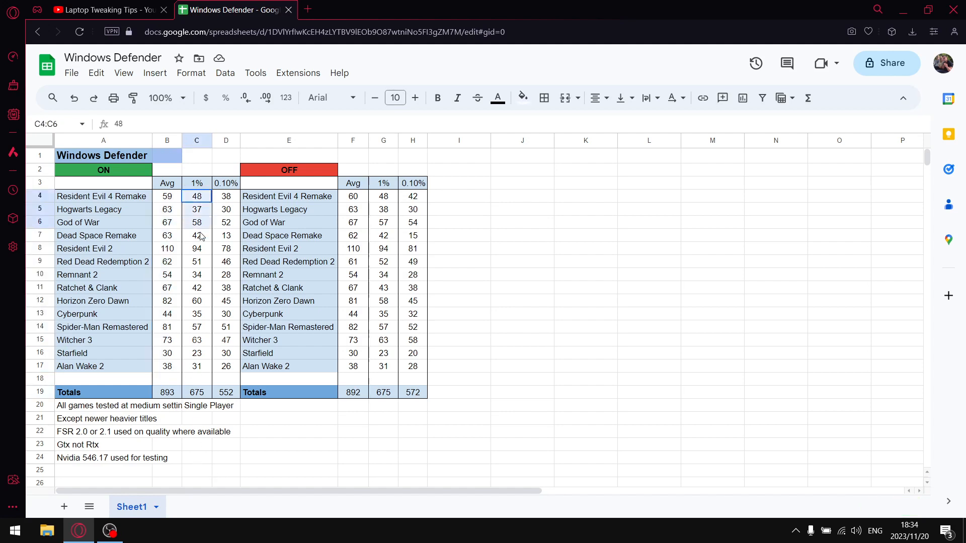
click(197, 393)
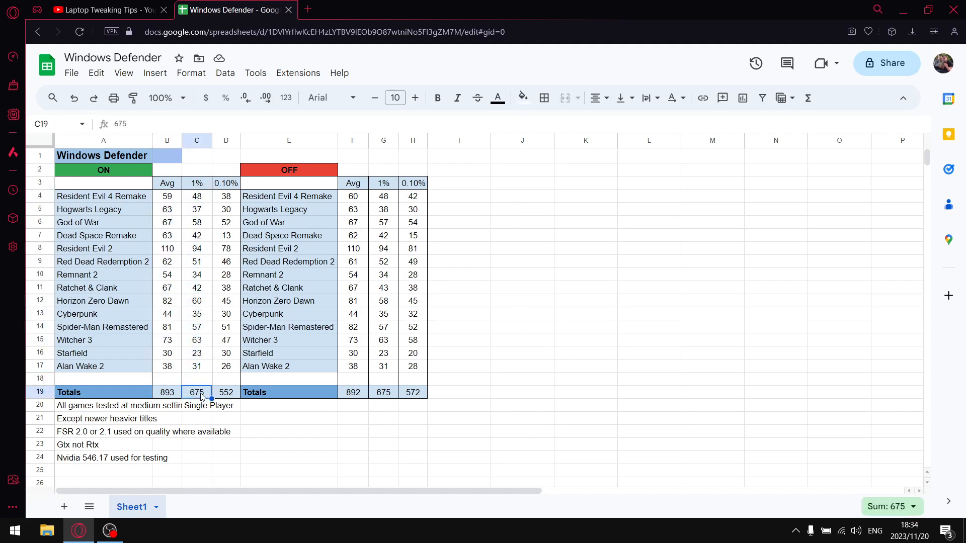
mouse_move(233, 208)
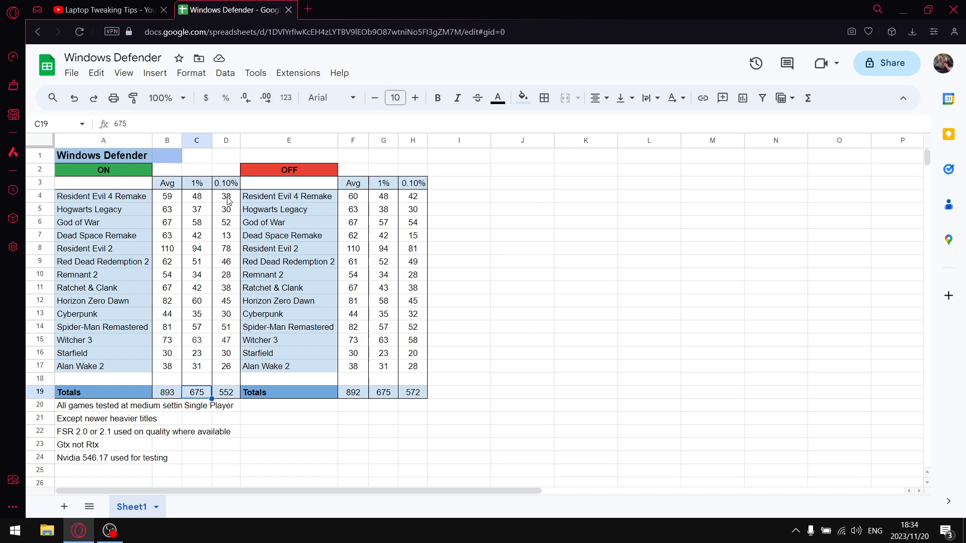
drag(225, 197, 225, 366)
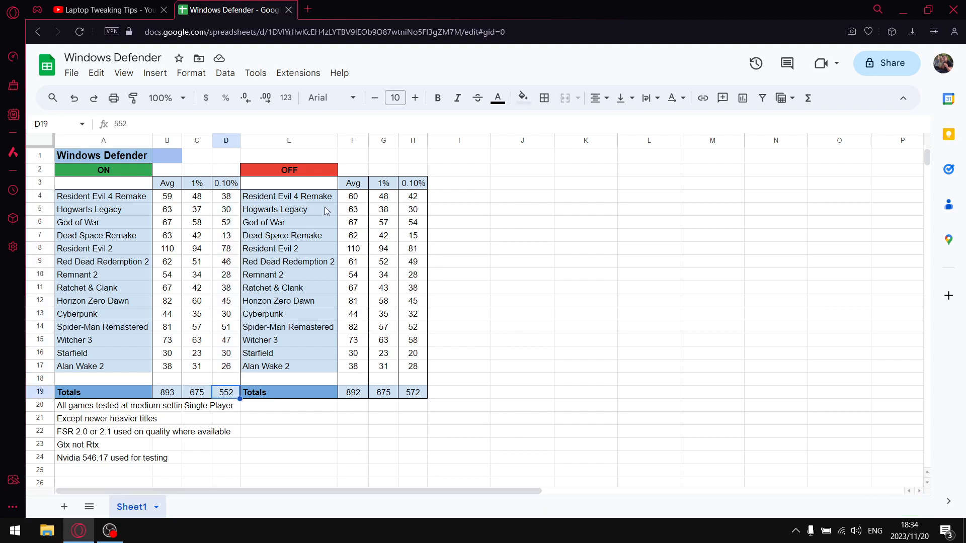
mouse_move(287, 342)
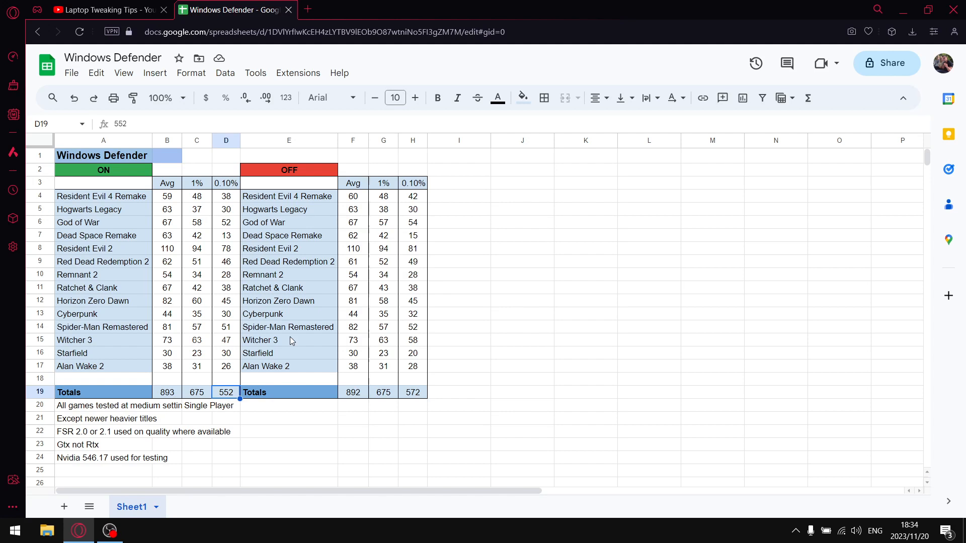
mouse_move(400, 301)
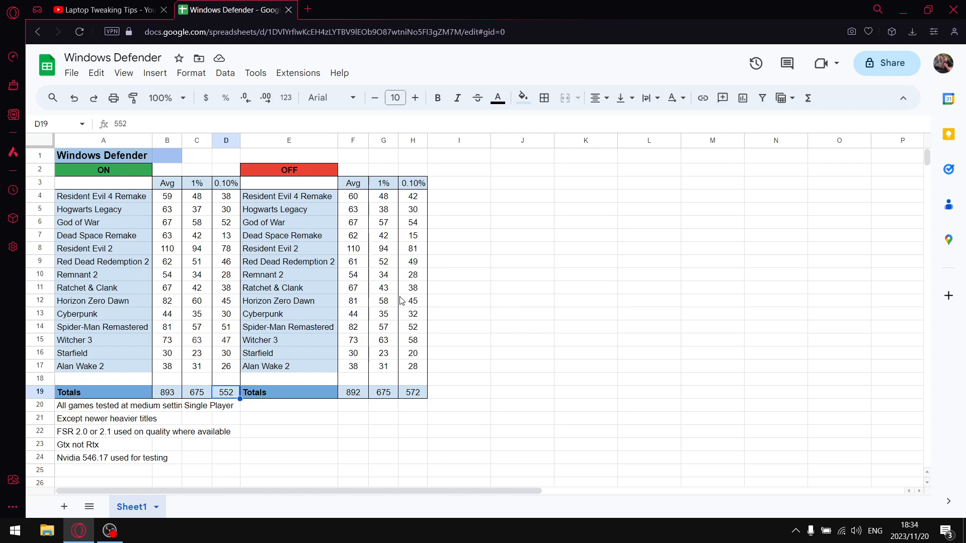
mouse_move(398, 195)
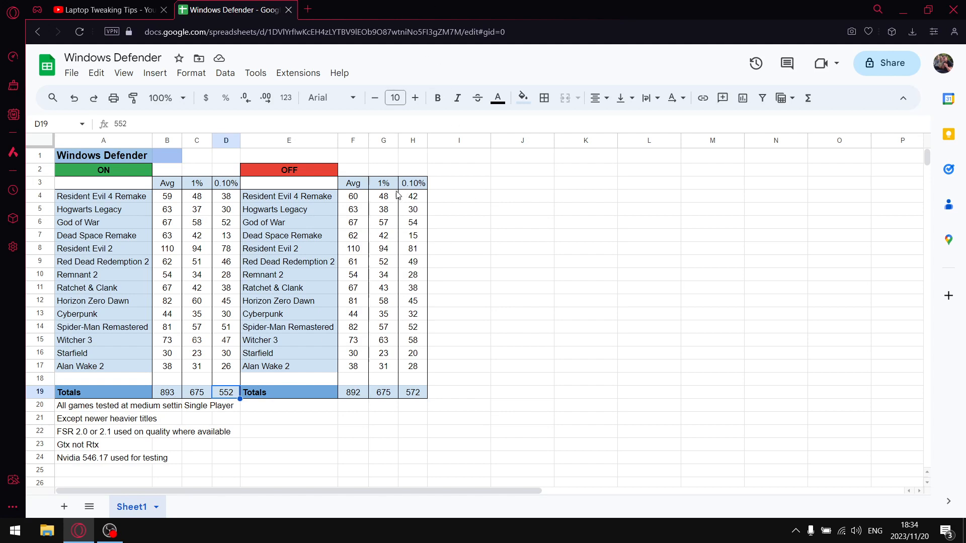
mouse_move(323, 183)
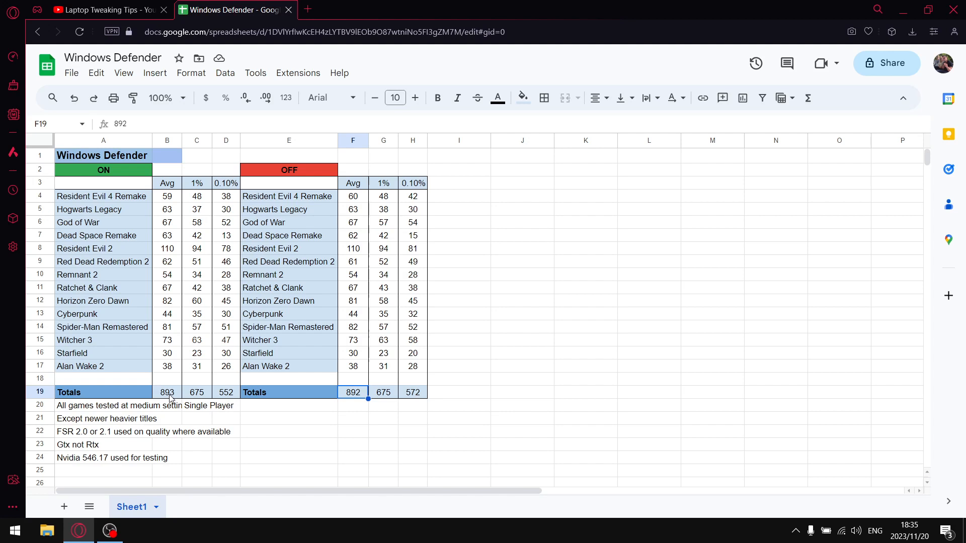
mouse_move(372, 368)
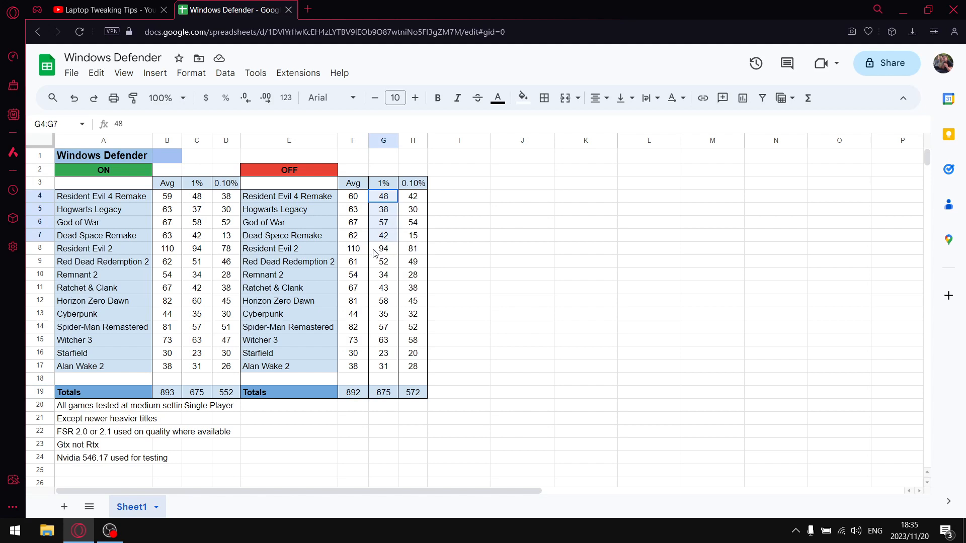
drag(383, 196, 383, 366)
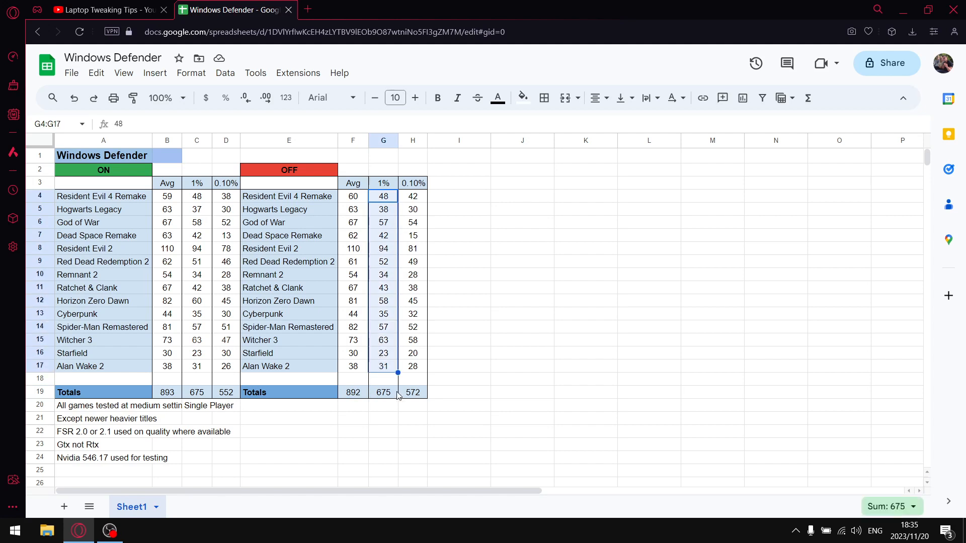
click(382, 393)
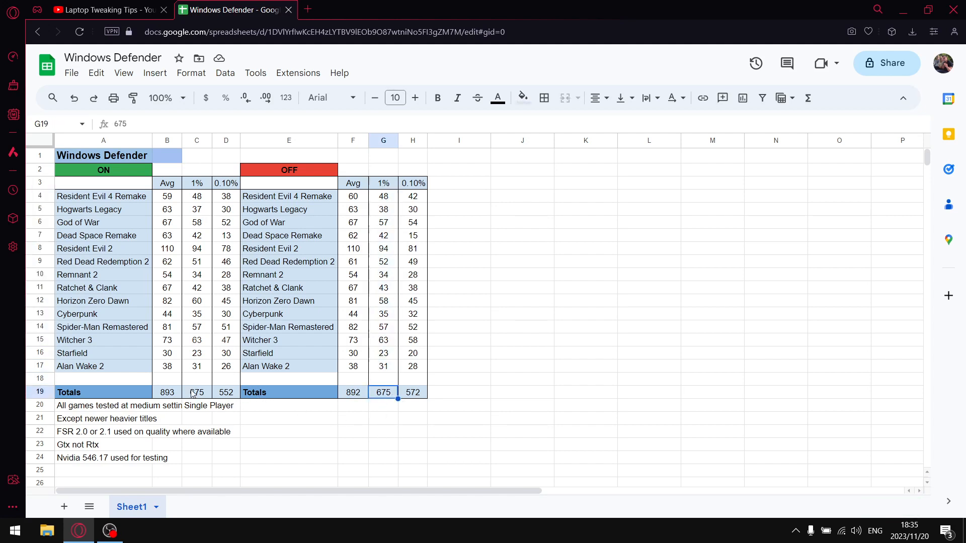
click(197, 391)
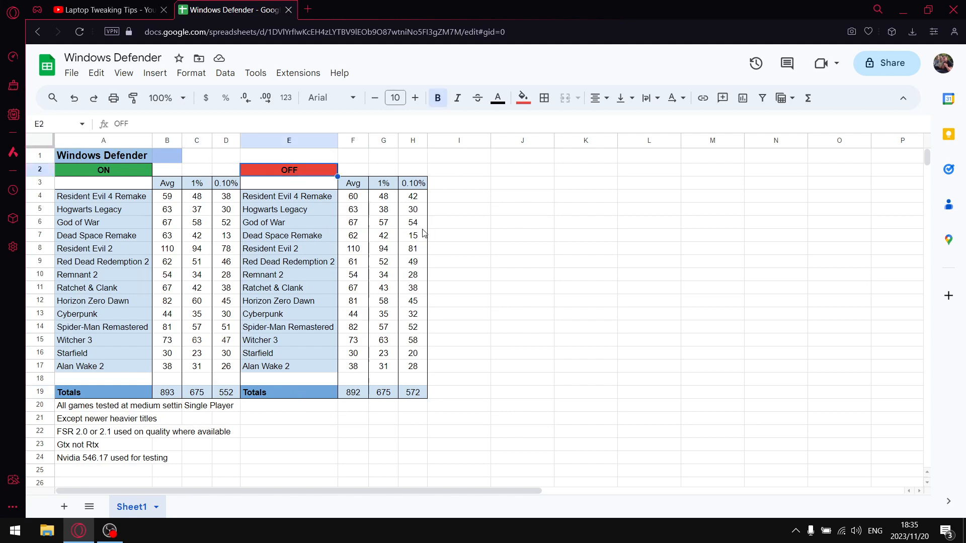
mouse_move(418, 201)
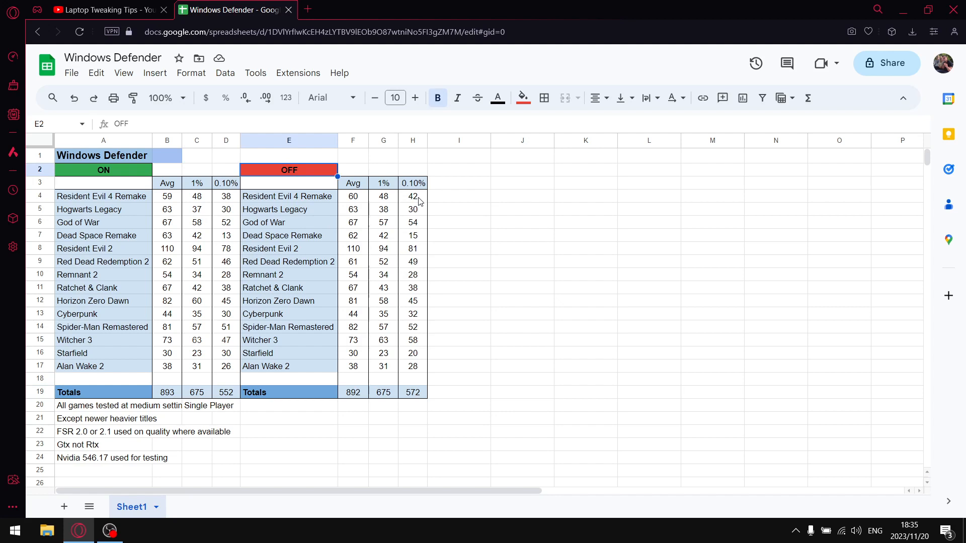
drag(412, 196, 413, 366)
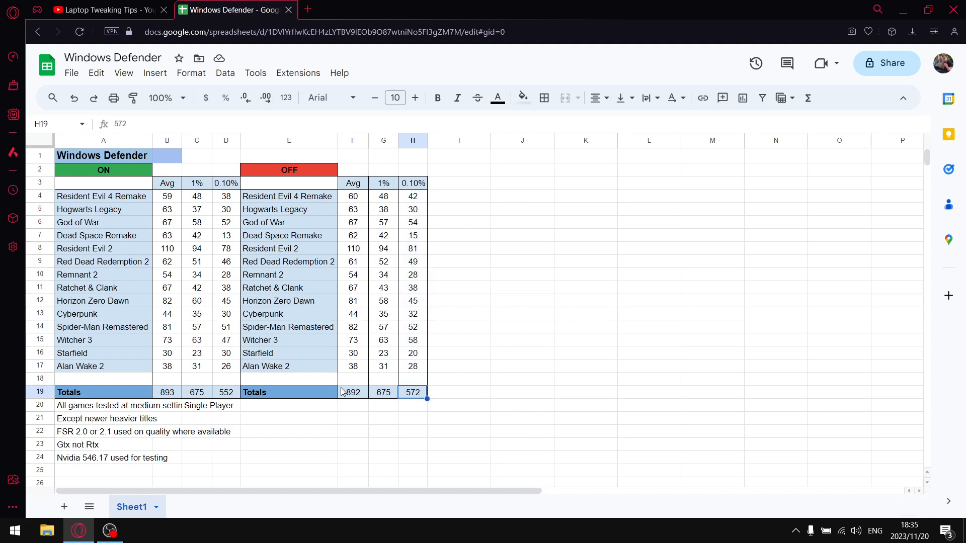
mouse_move(406, 384)
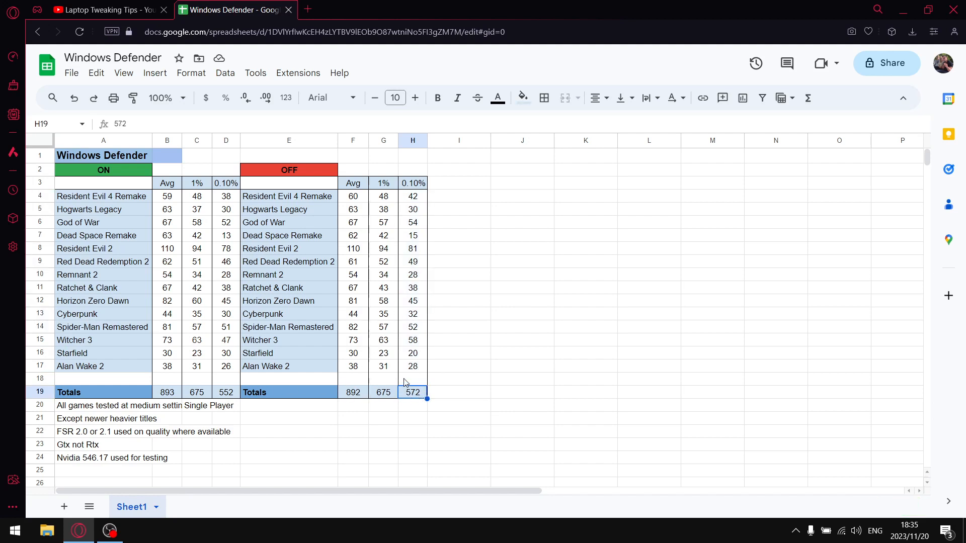
mouse_move(409, 275)
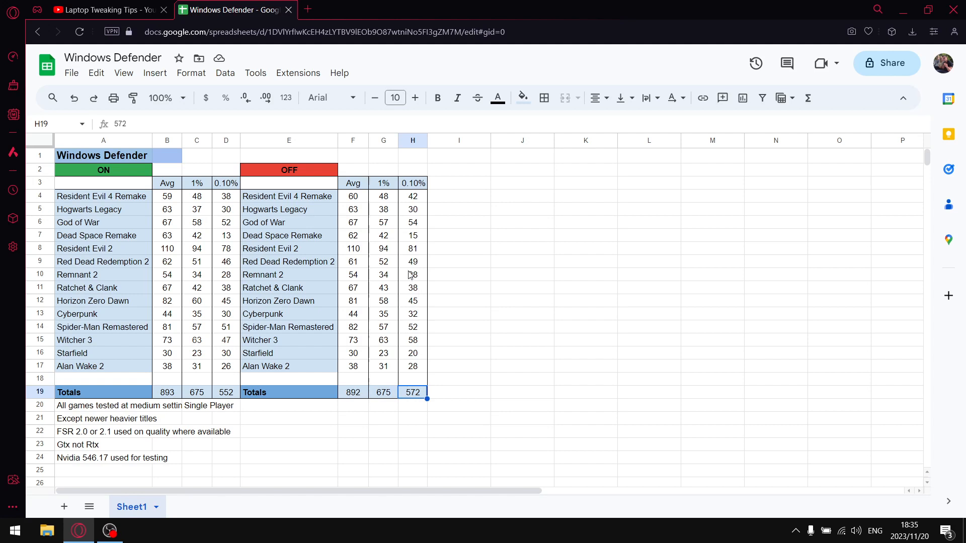
mouse_move(416, 193)
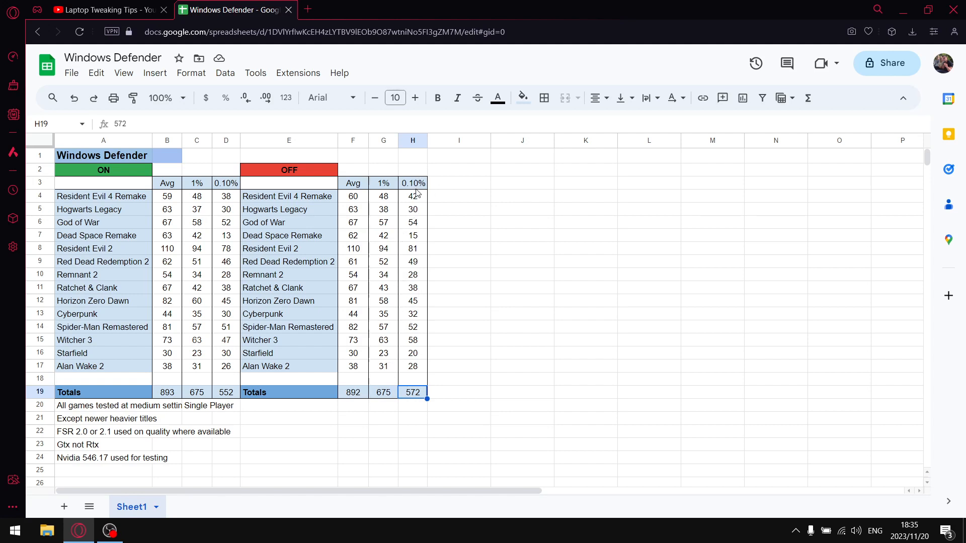
mouse_move(429, 189)
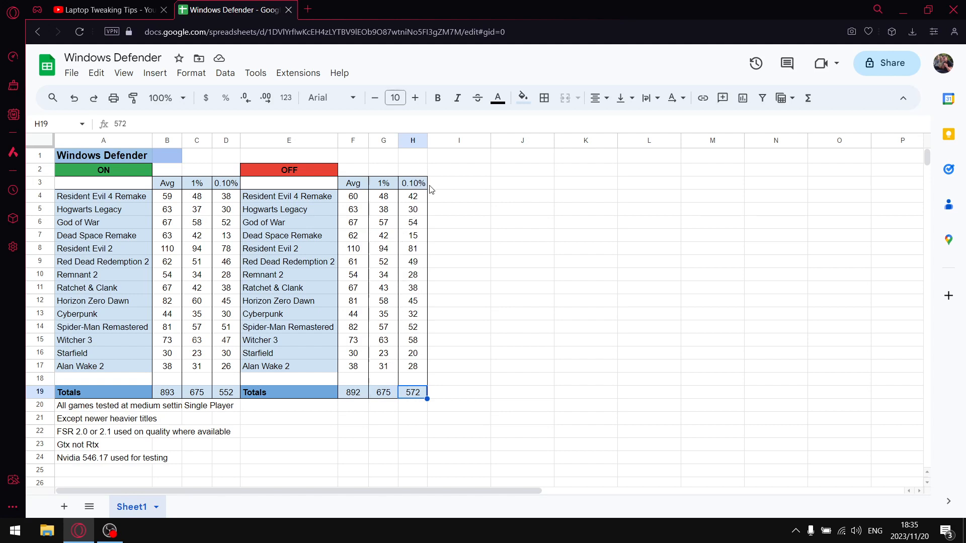